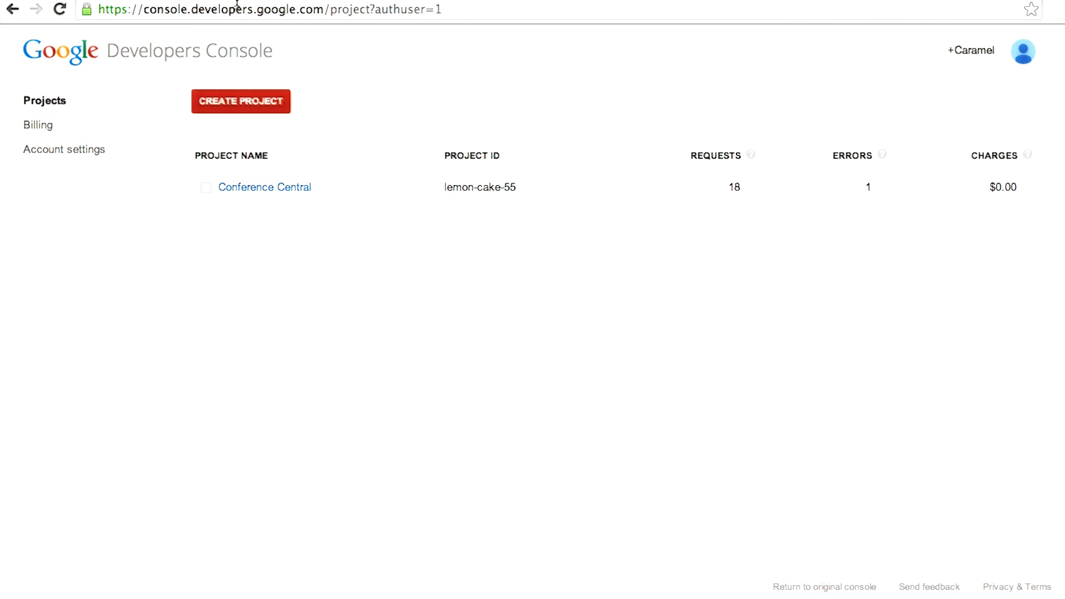
Step: Open the Conference Central project from the projects list
{"action": "double_click", "coordinate": [176, 9]}
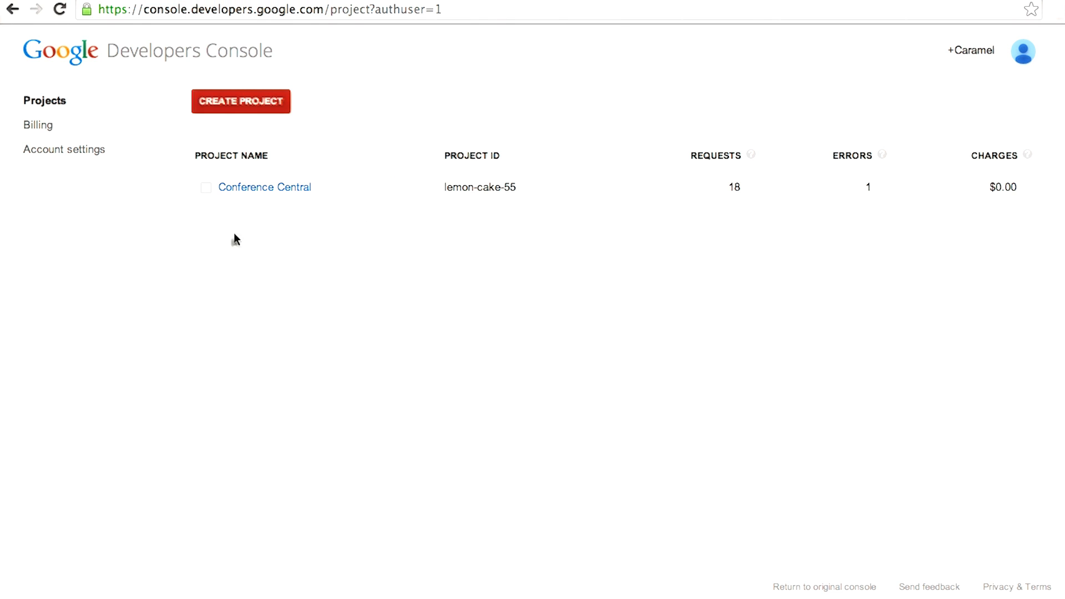
{"action": "mouse_move", "coordinate": [263, 187]}
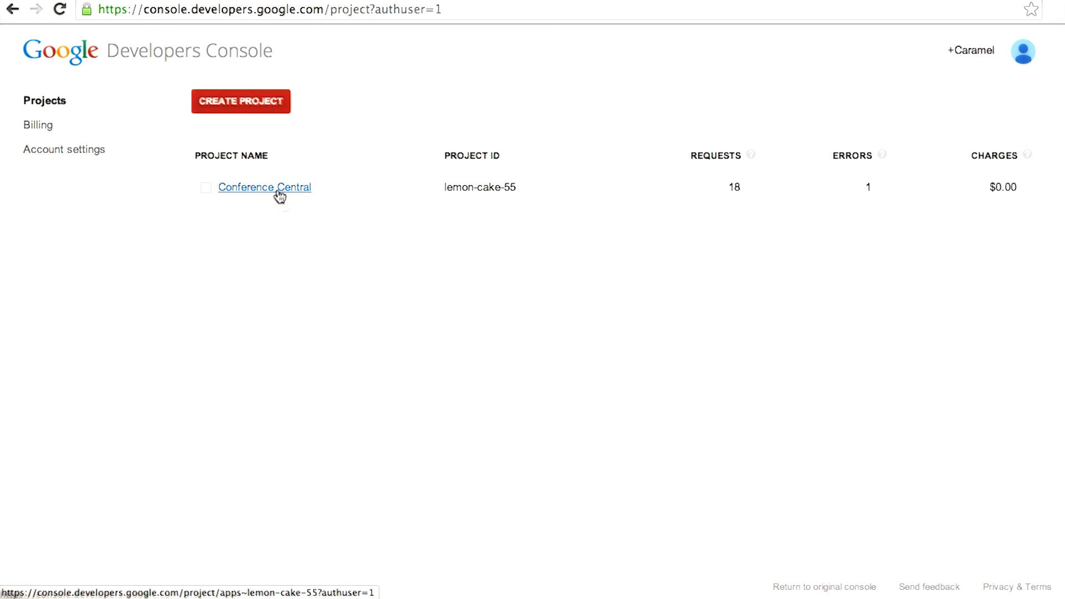
{"action": "mouse_move", "coordinate": [386, 183]}
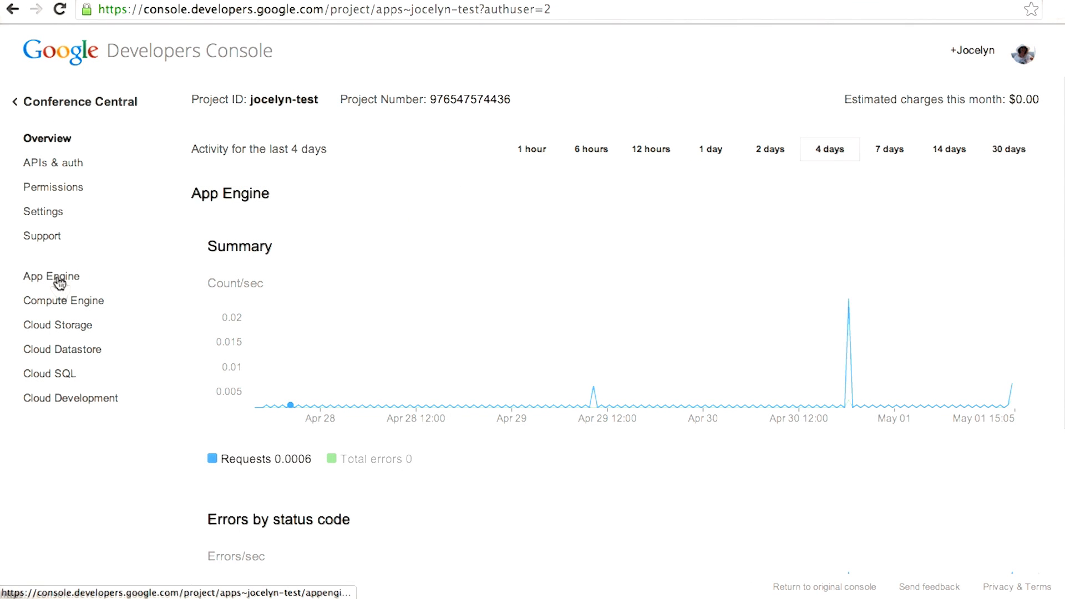
Step: Open the App Engine dashboard for Conference Central
{"action": "left_click", "coordinate": [51, 275]}
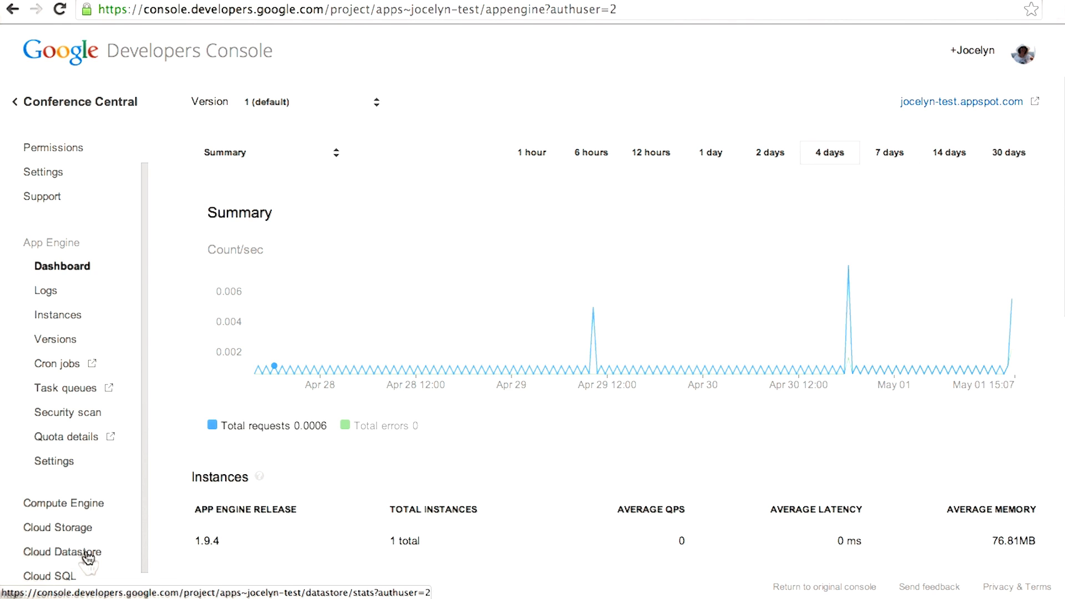
Step: Open the Cloud Datastore dashboard to review its 68 entities and property-type breakdown
{"action": "left_click", "coordinate": [63, 552]}
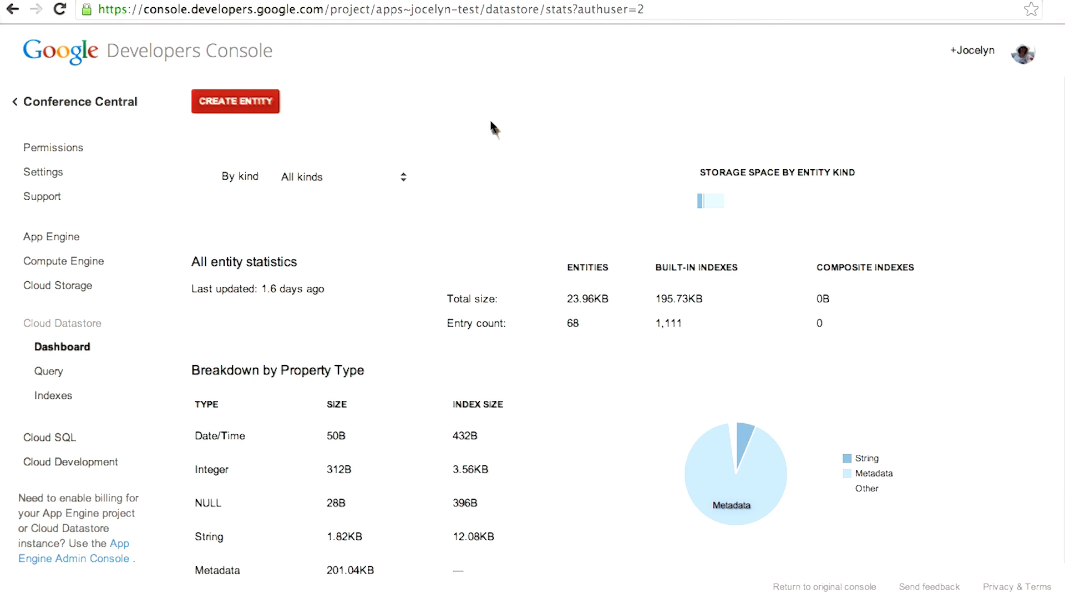
{"action": "mouse_move", "coordinate": [208, 312]}
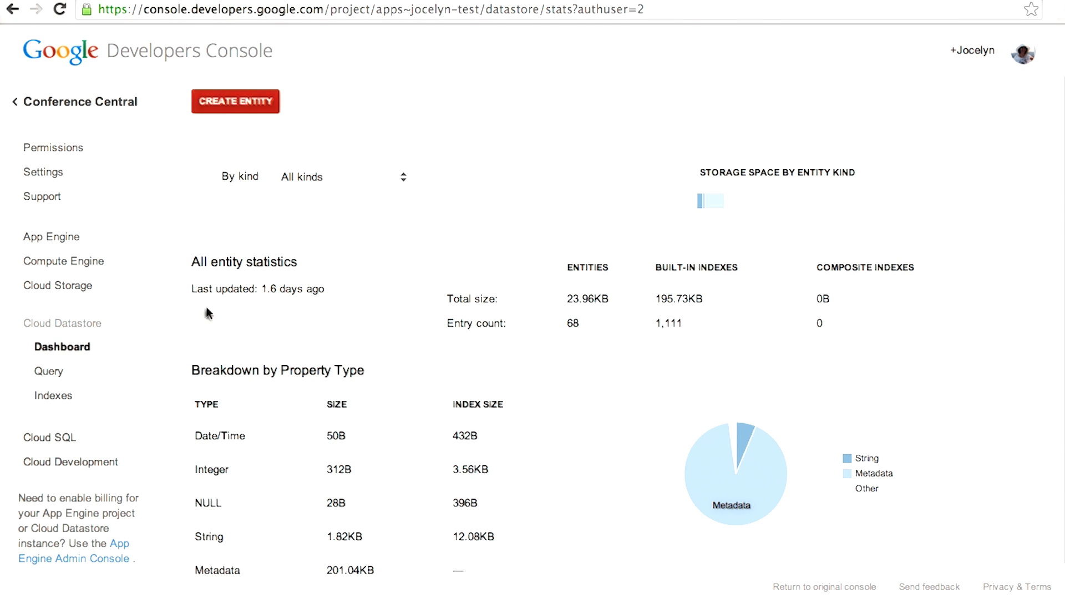
{"action": "mouse_move", "coordinate": [358, 290]}
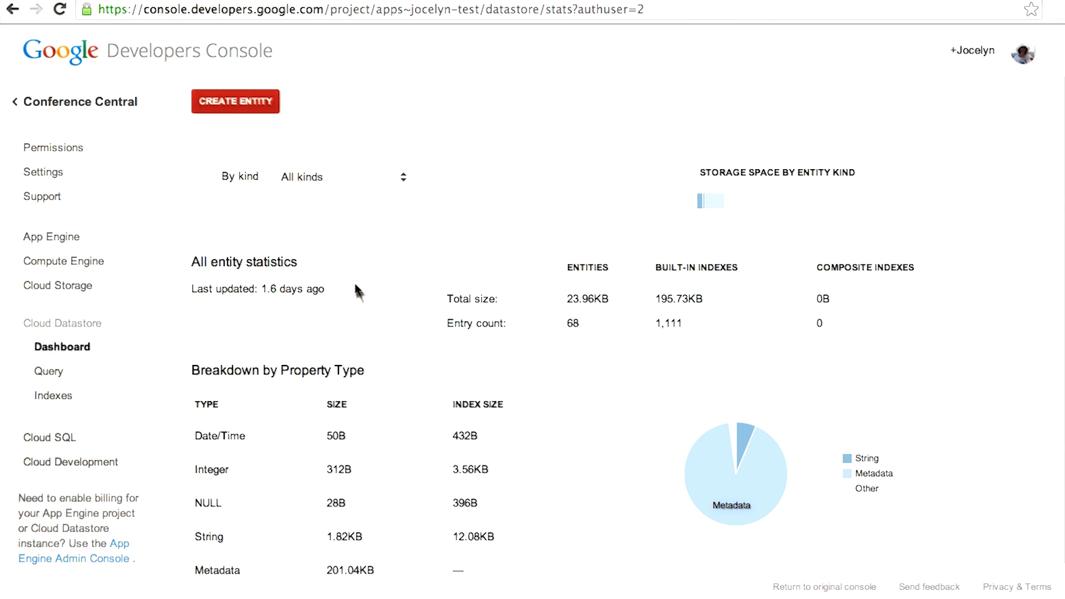
{"action": "mouse_move", "coordinate": [384, 412]}
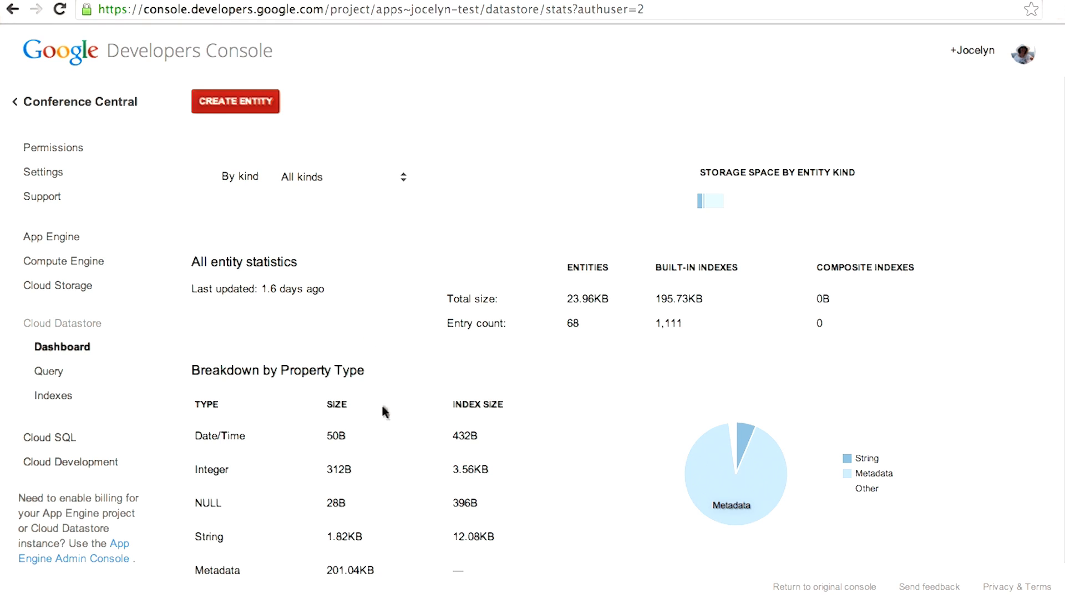
{"action": "mouse_move", "coordinate": [514, 305]}
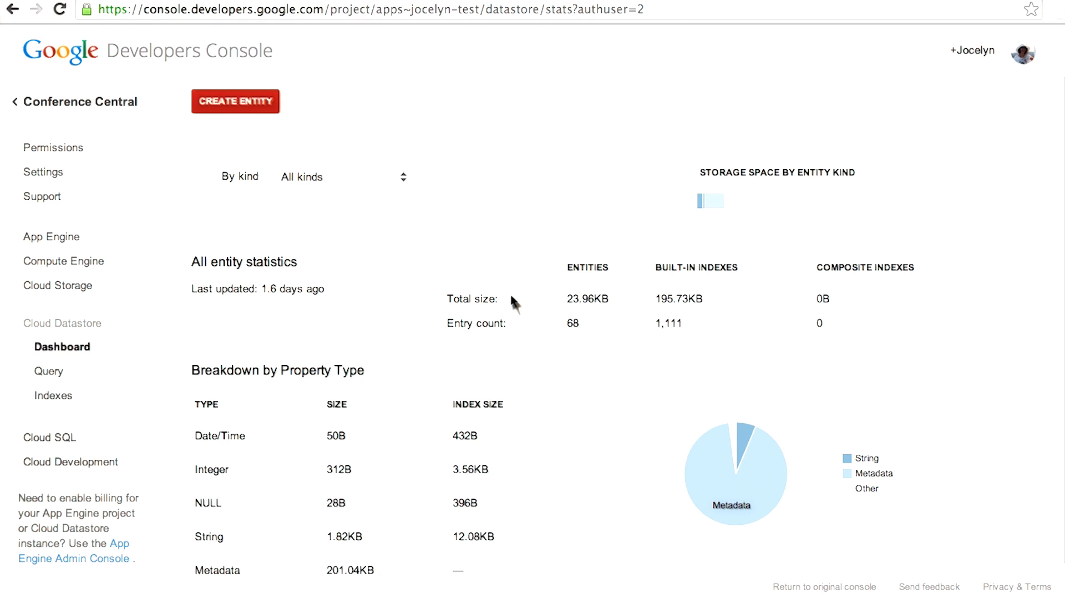
{"action": "mouse_move", "coordinate": [657, 297]}
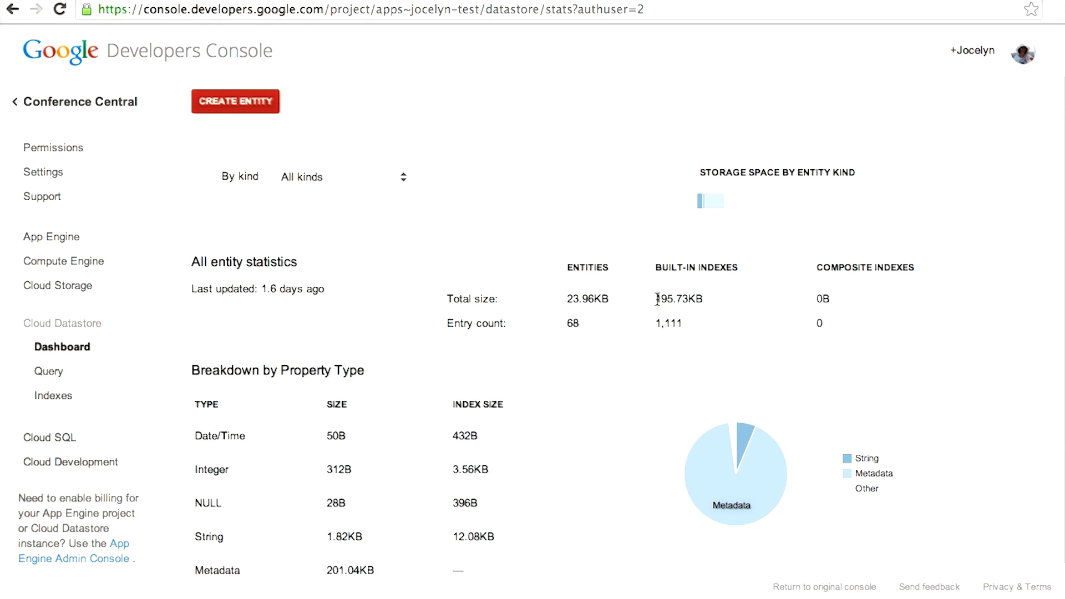
{"action": "double_click", "coordinate": [678, 299]}
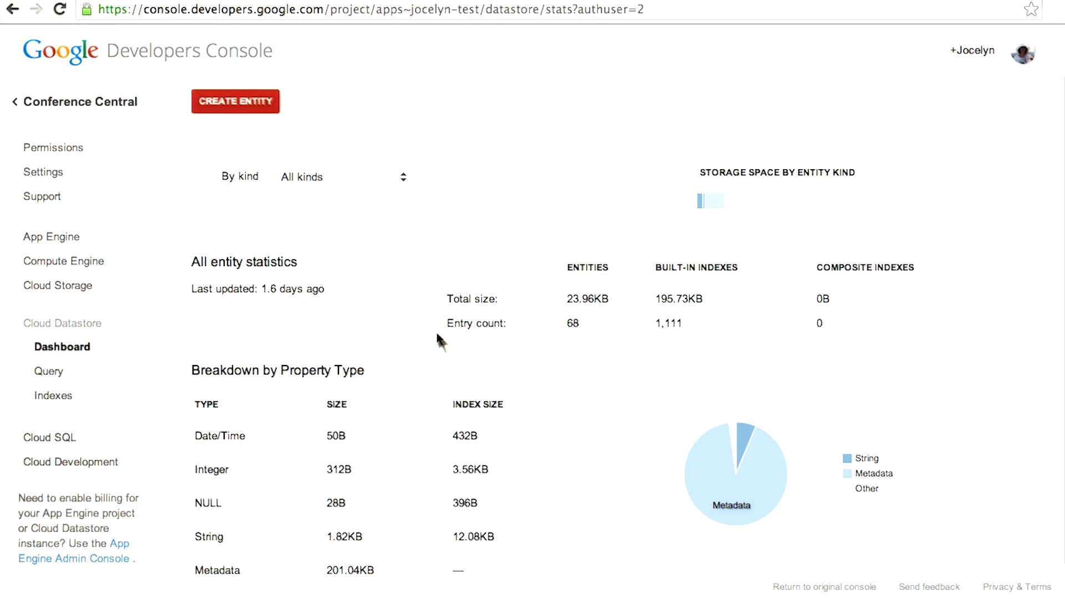
{"action": "mouse_move", "coordinate": [400, 331]}
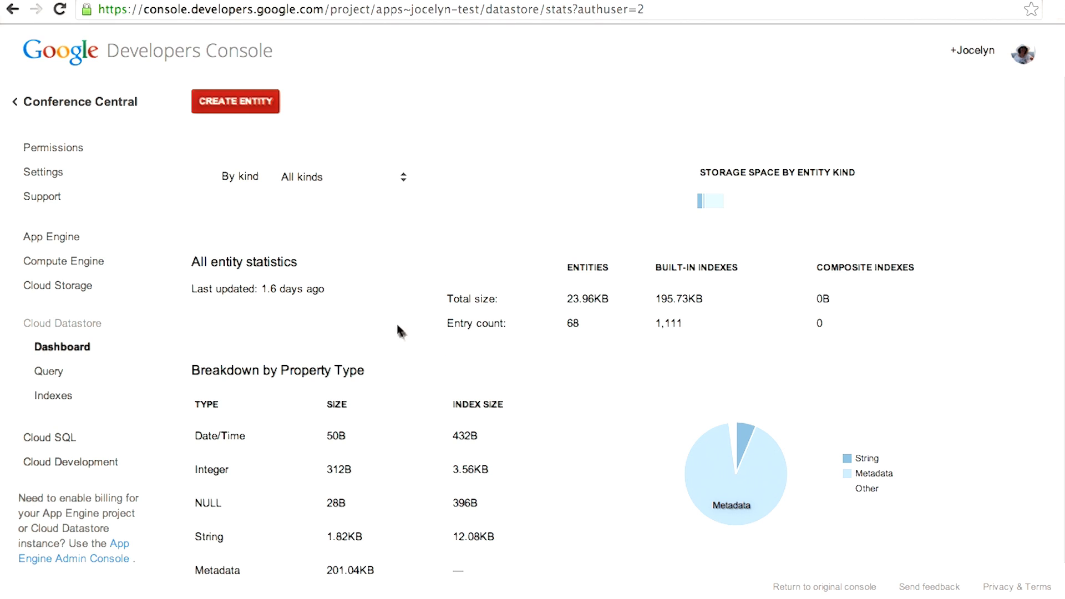
{"action": "mouse_move", "coordinate": [99, 324]}
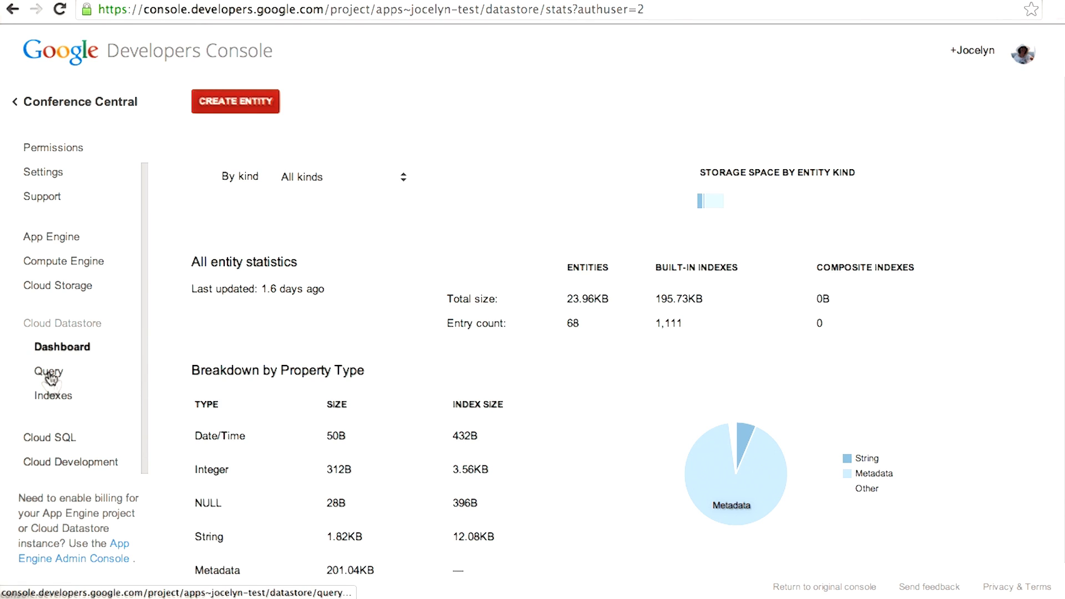
Step: Query Cloud Datastore for the Profile kind, showing the Strawberry Cake entity
{"action": "left_click", "coordinate": [48, 371]}
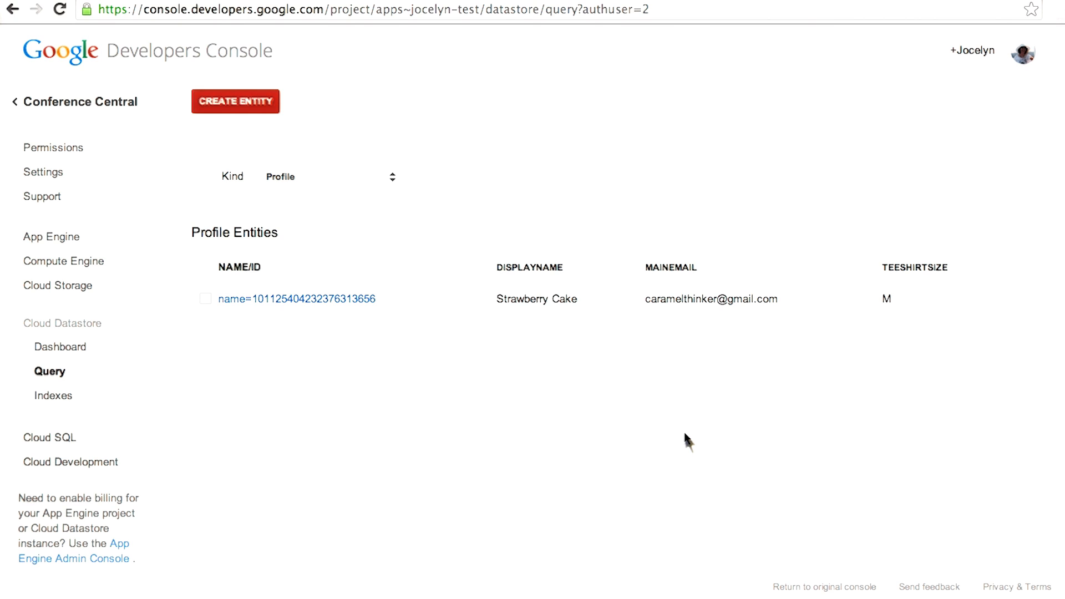
{"action": "mouse_move", "coordinate": [642, 398]}
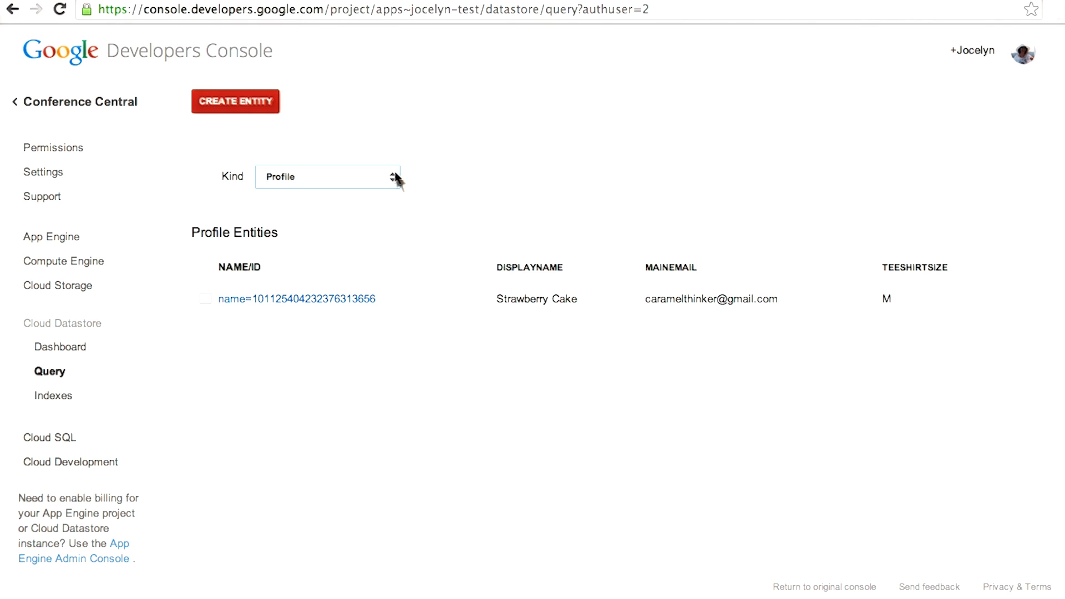
{"action": "left_click", "coordinate": [329, 176]}
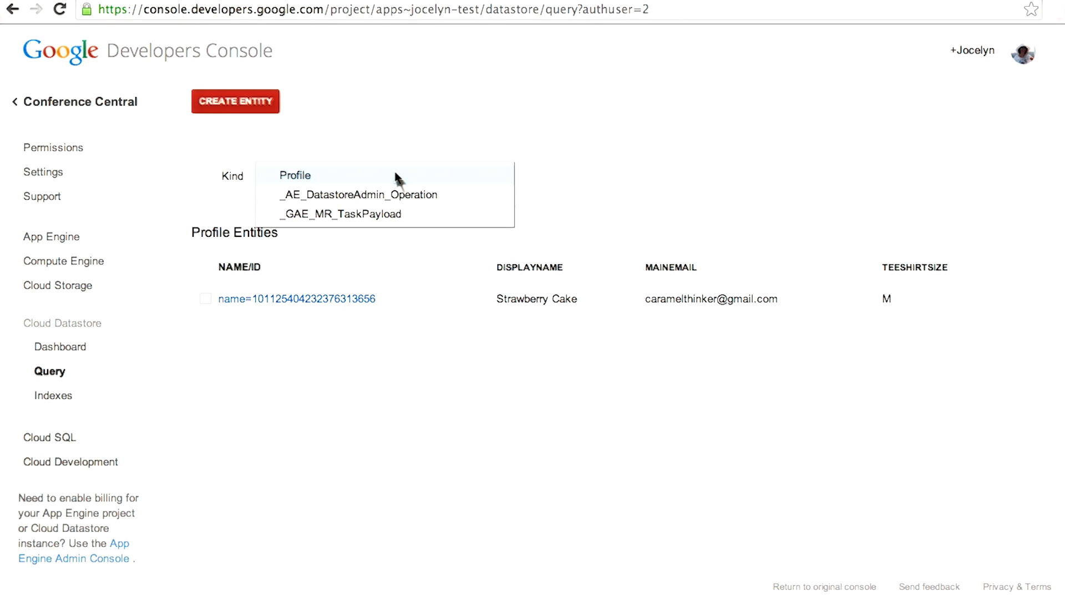
{"action": "left_click", "coordinate": [294, 175]}
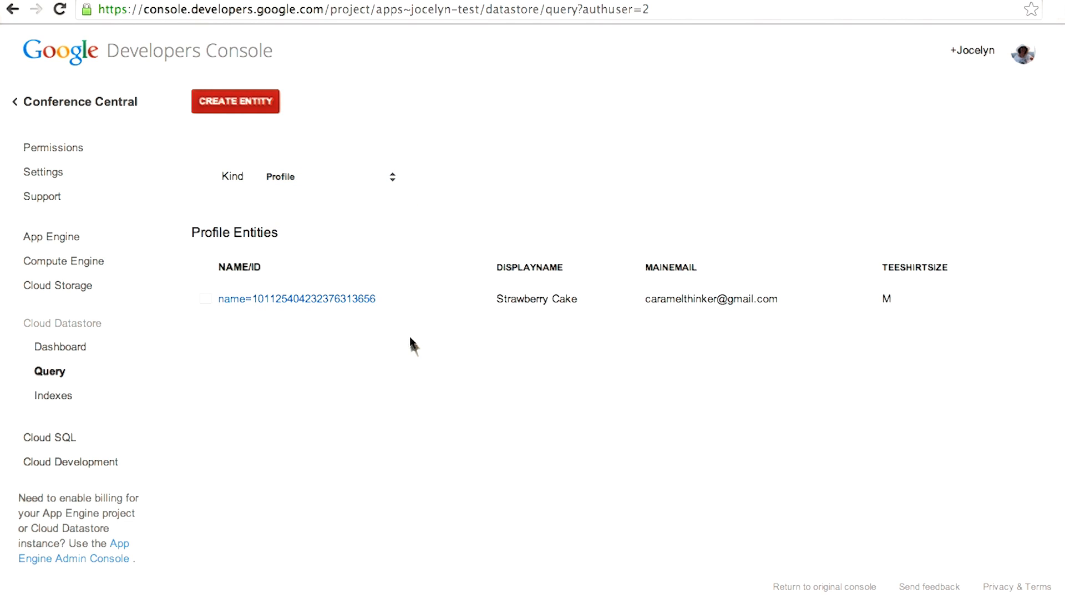
{"action": "mouse_move", "coordinate": [510, 323]}
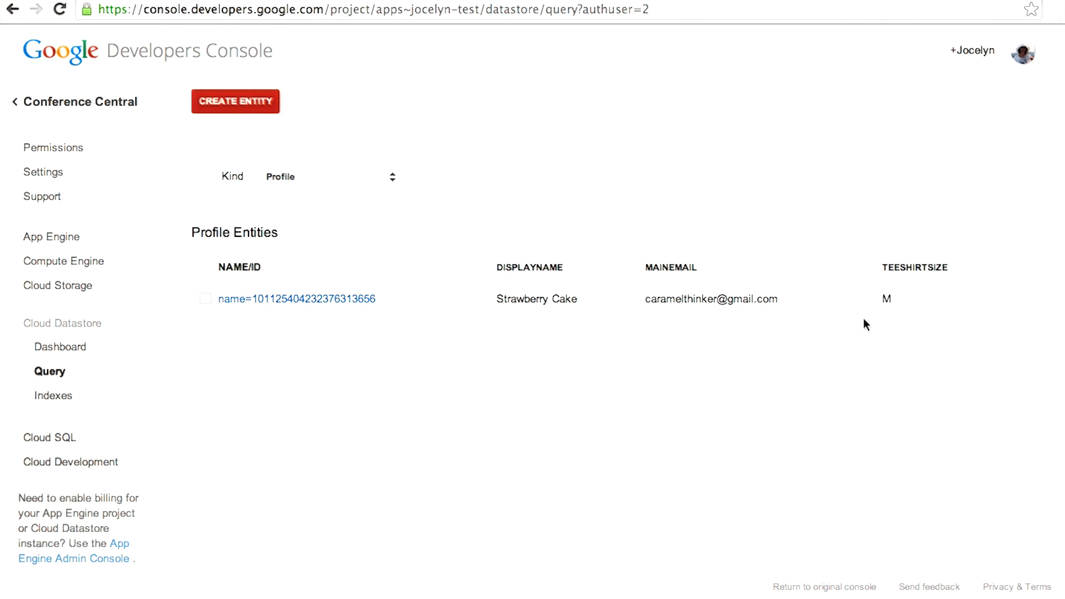
{"action": "mouse_move", "coordinate": [284, 306]}
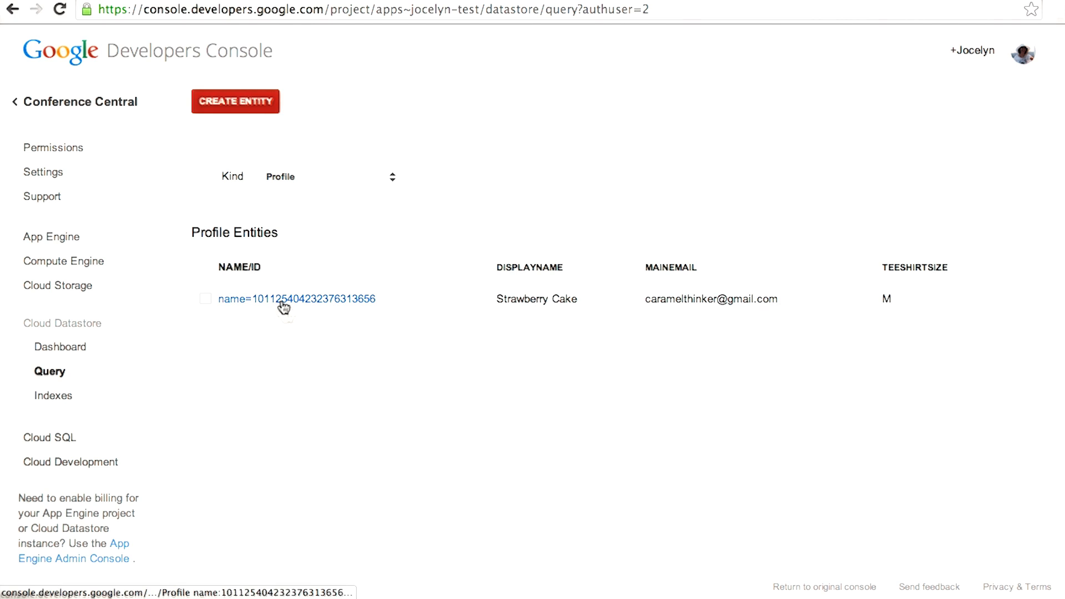
{"action": "left_click", "coordinate": [295, 299]}
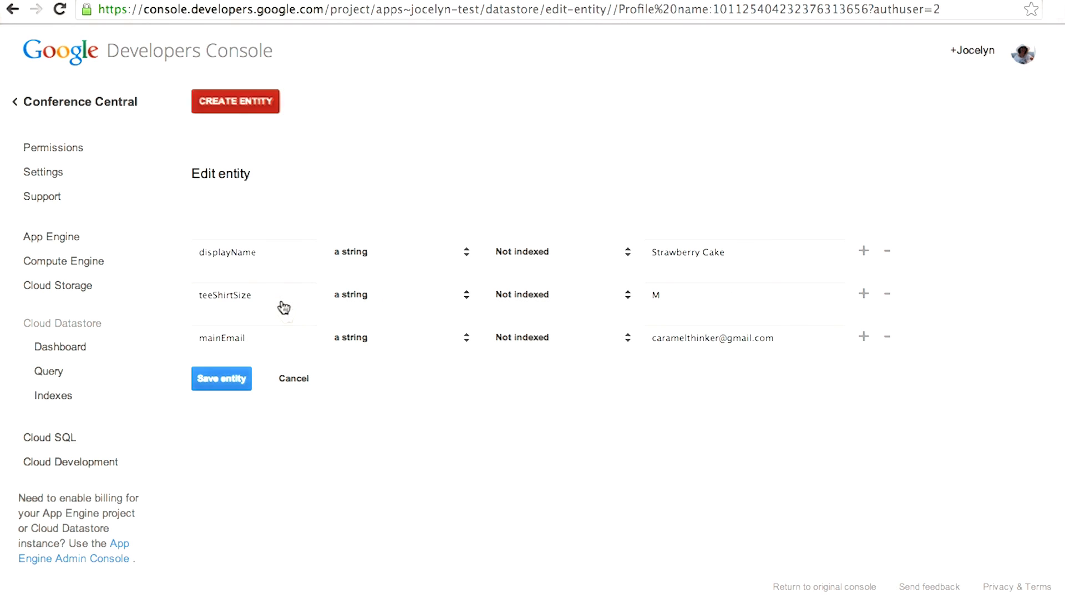
{"action": "left_click", "coordinate": [744, 252]}
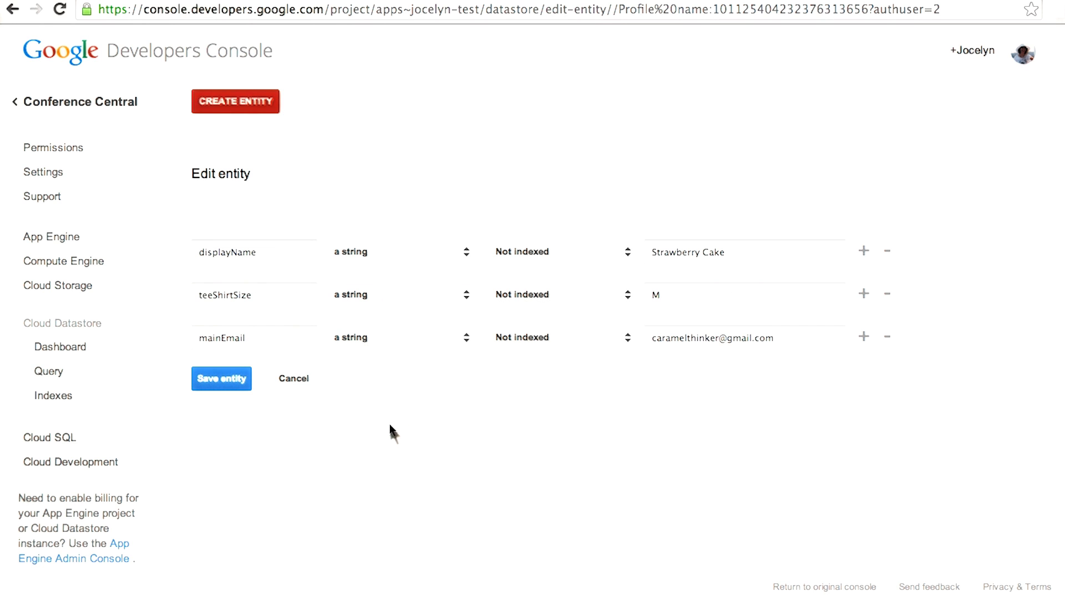
{"action": "mouse_move", "coordinate": [293, 378]}
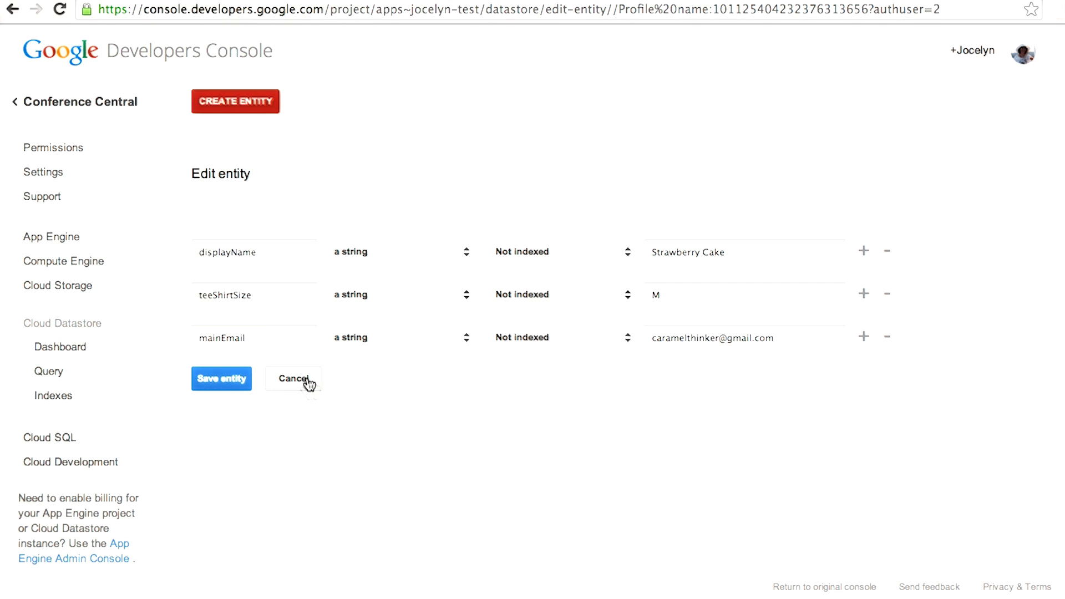
{"action": "left_click", "coordinate": [293, 379]}
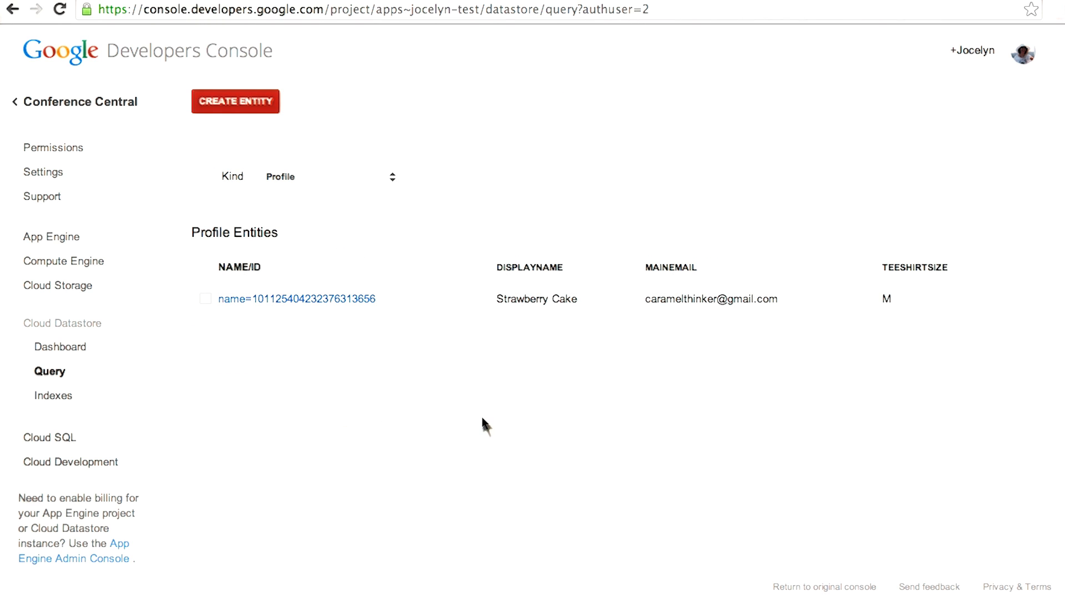